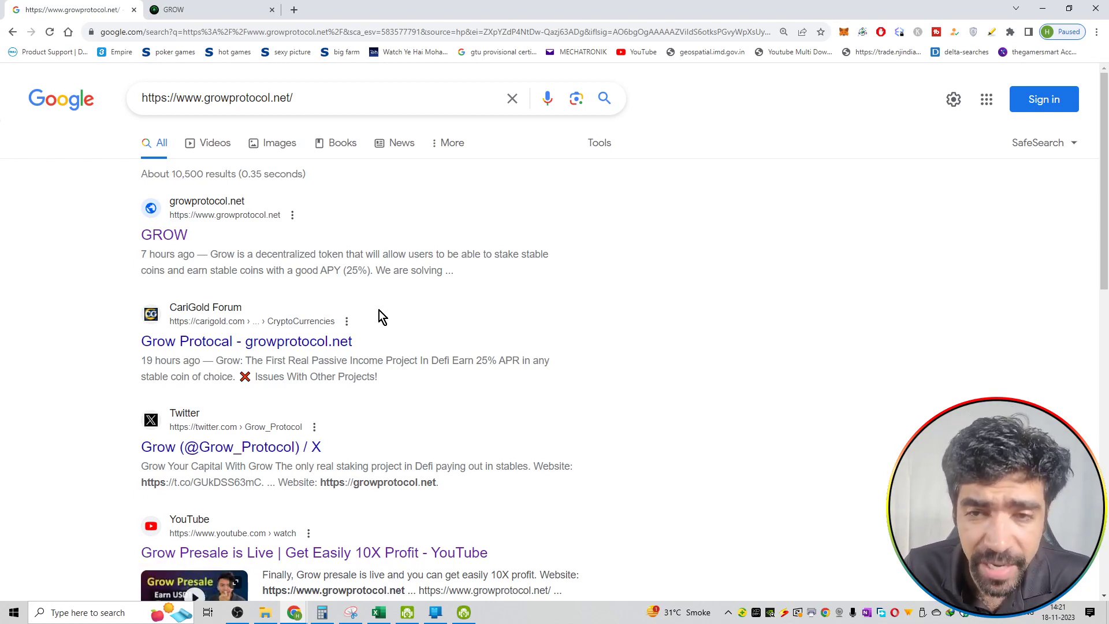
mouse_move(393, 317)
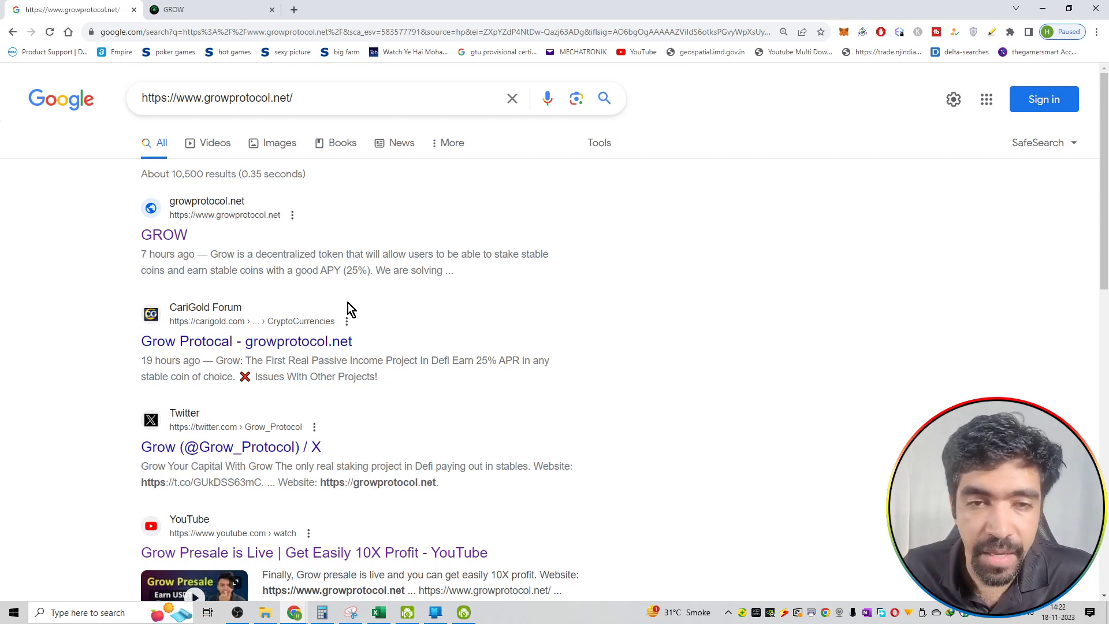
mouse_move(347, 285)
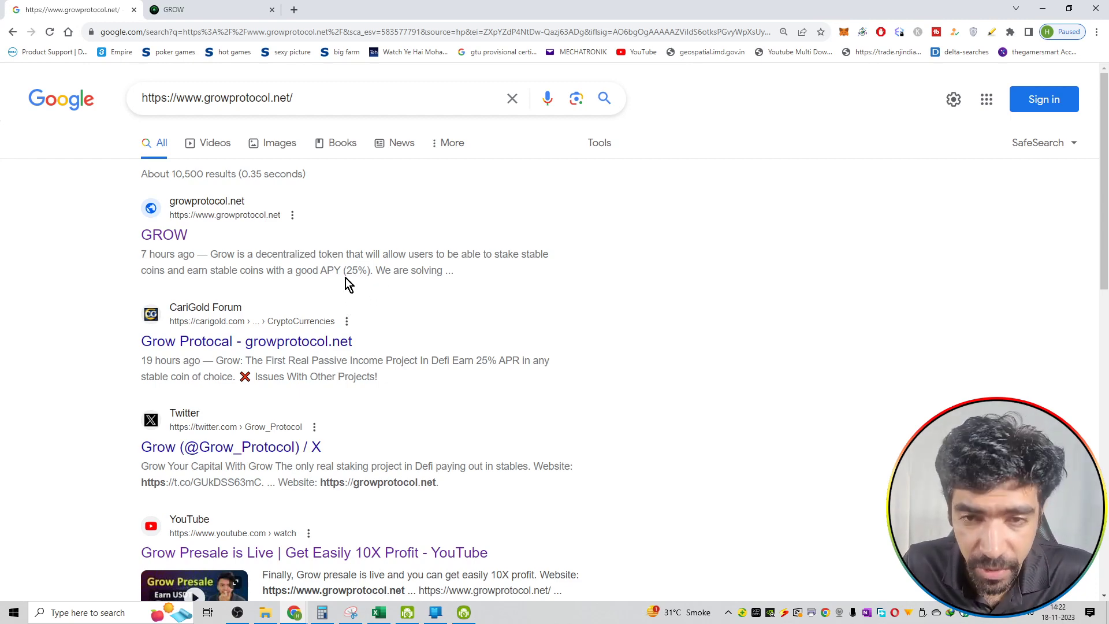
Review the Grow homepage presale widget and scroll to the 'Featured in' and 'What is GROW?' sections
left_click(164, 234)
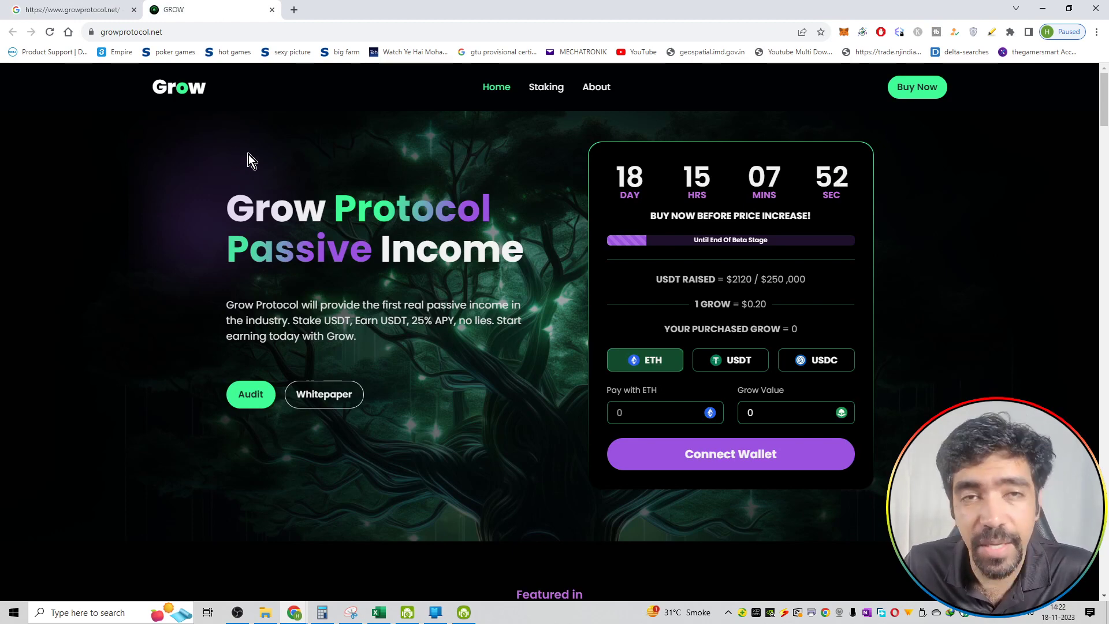
mouse_move(234, 227)
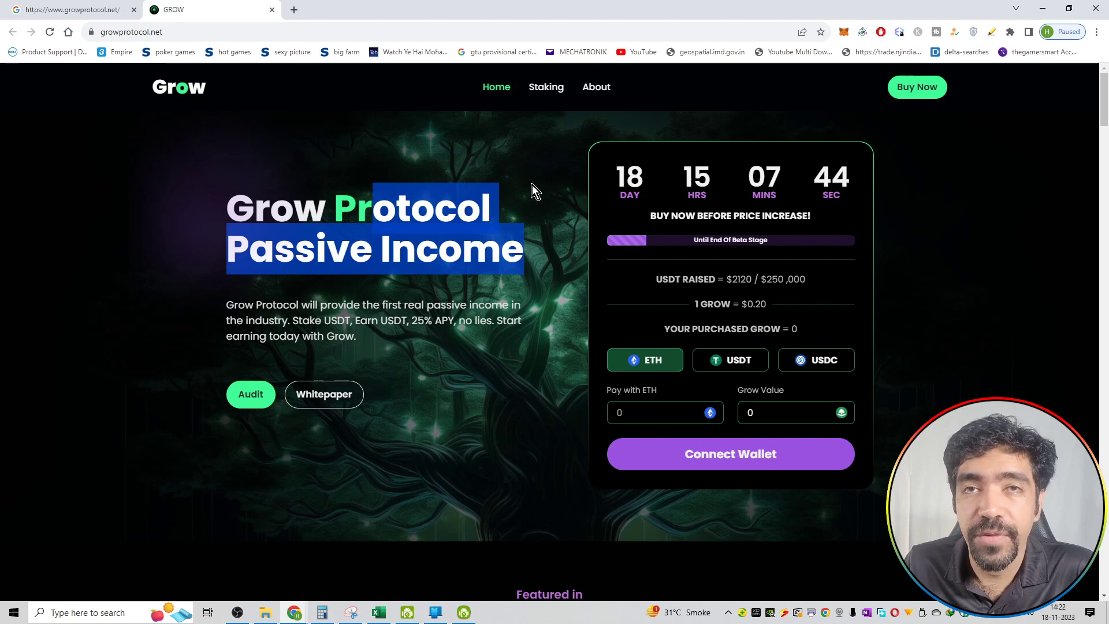
scroll("down", 3)
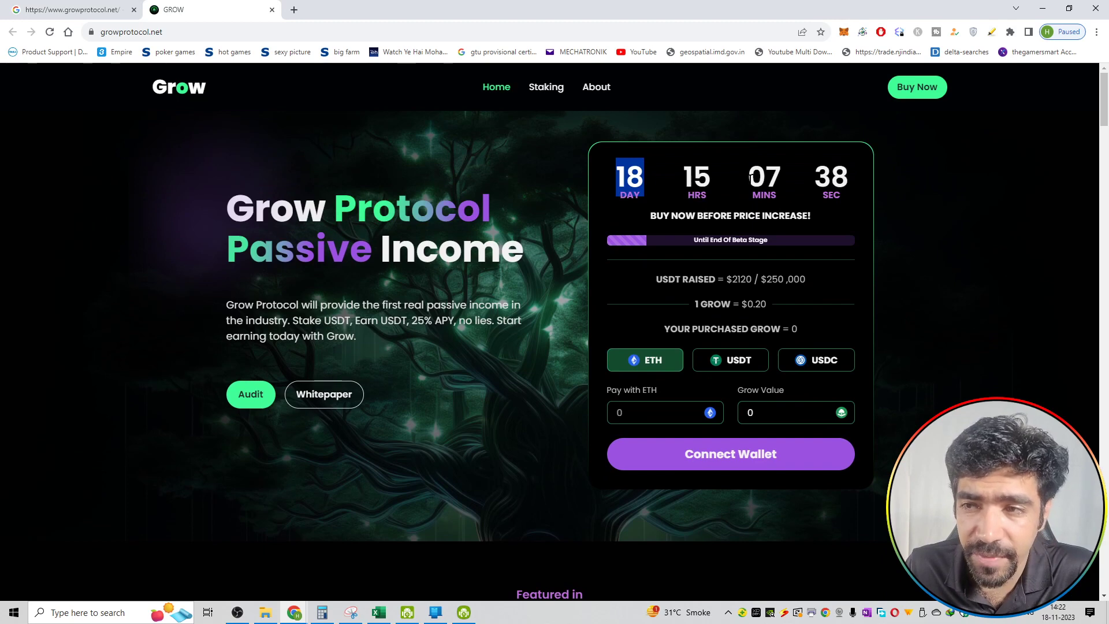
mouse_move(558, 204)
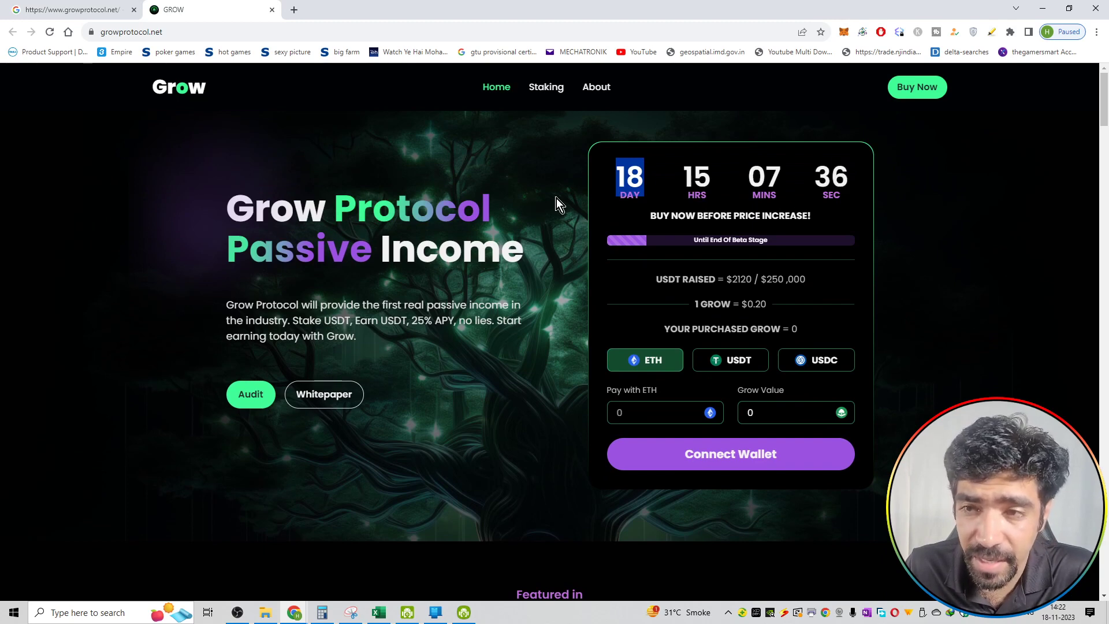
mouse_move(662, 240)
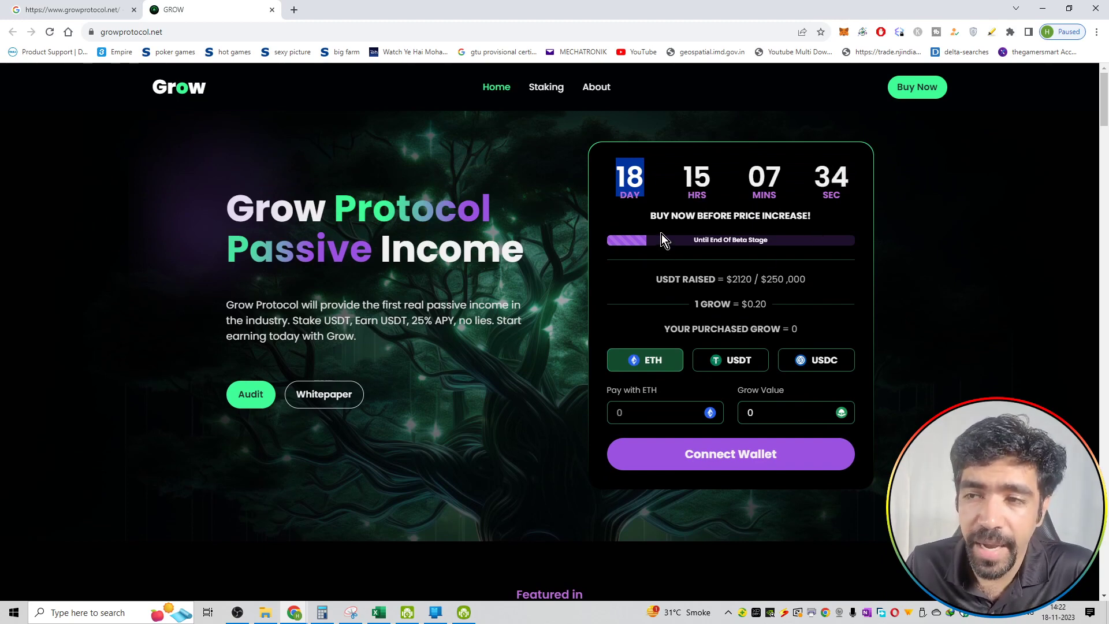
mouse_move(651, 347)
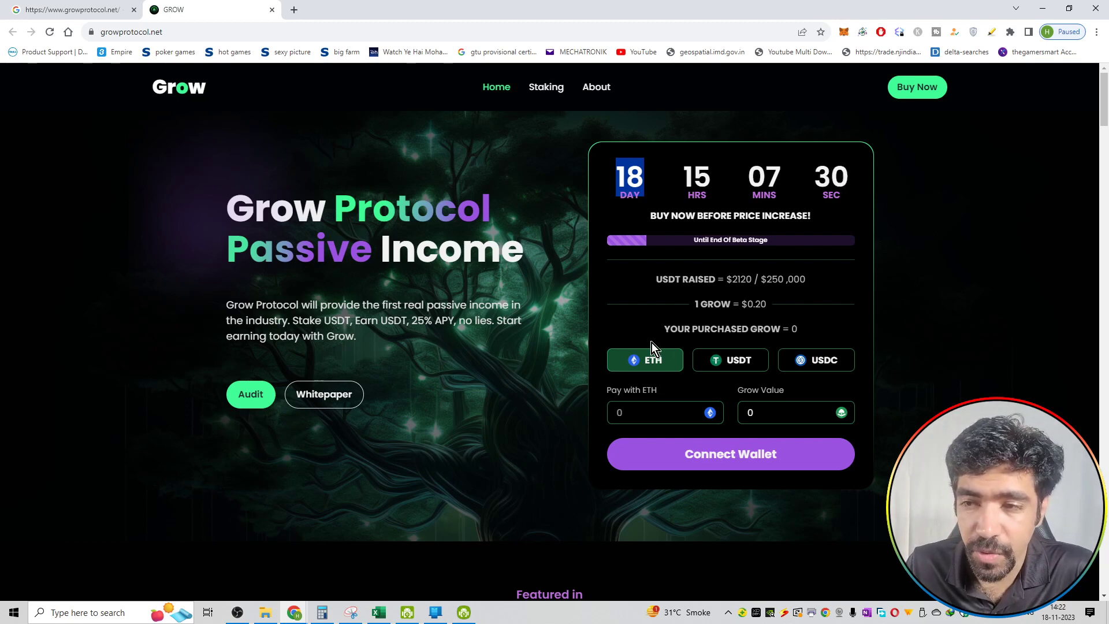
mouse_move(946, 338)
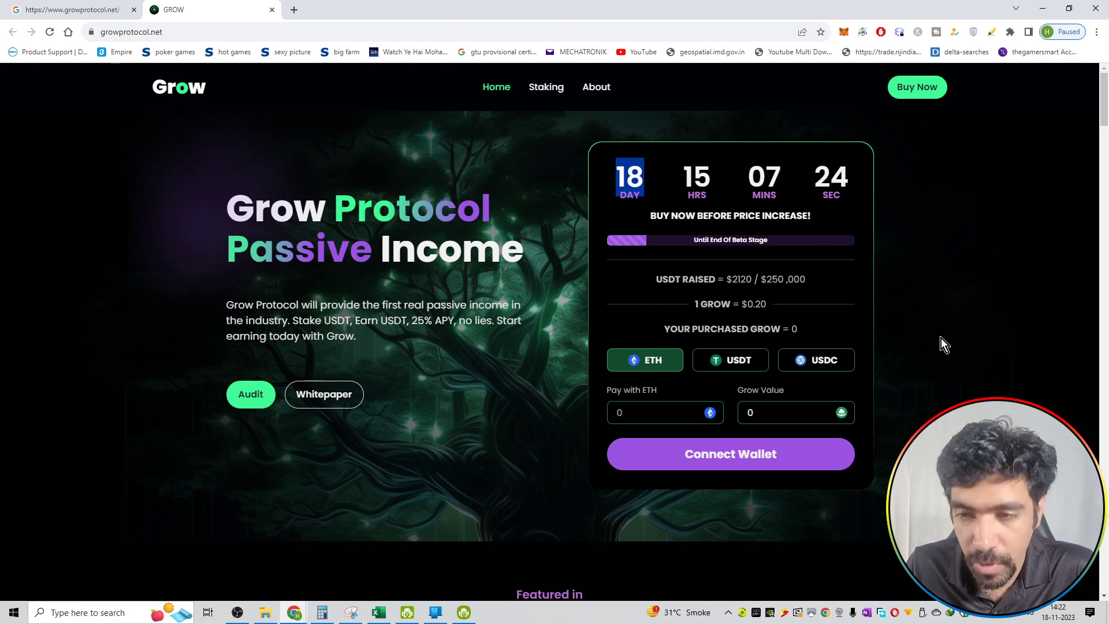
mouse_move(723, 495)
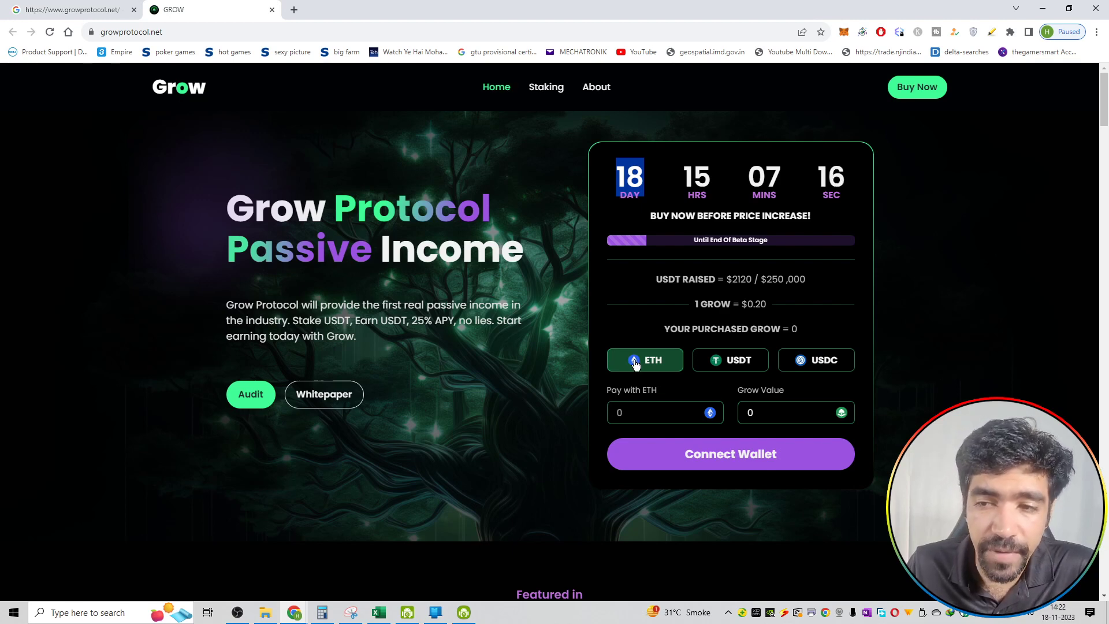
mouse_move(873, 308)
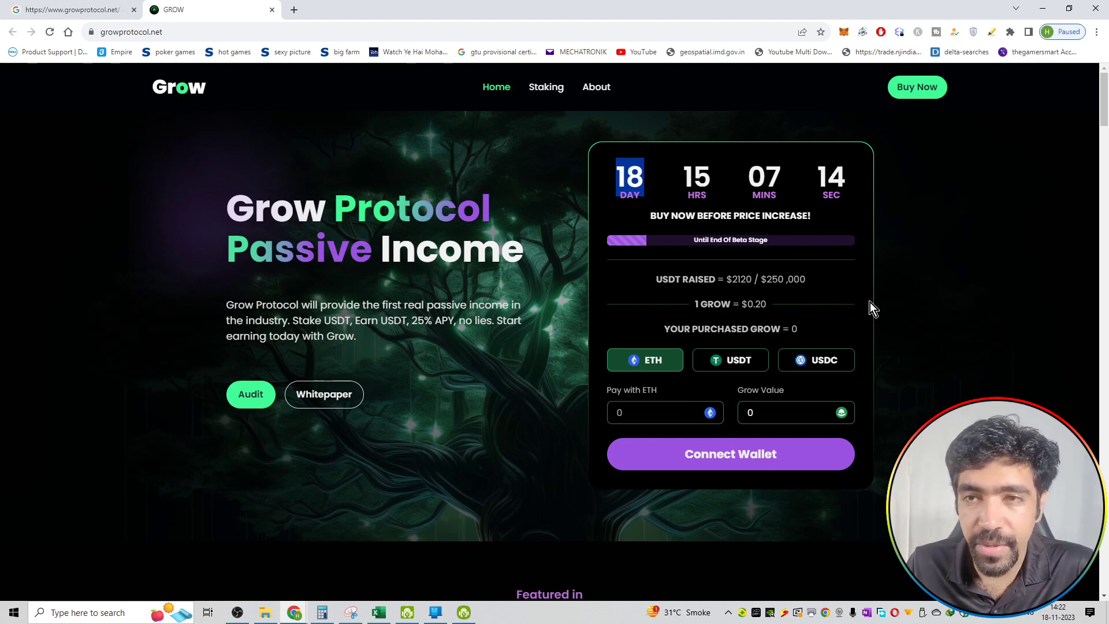
mouse_move(346, 298)
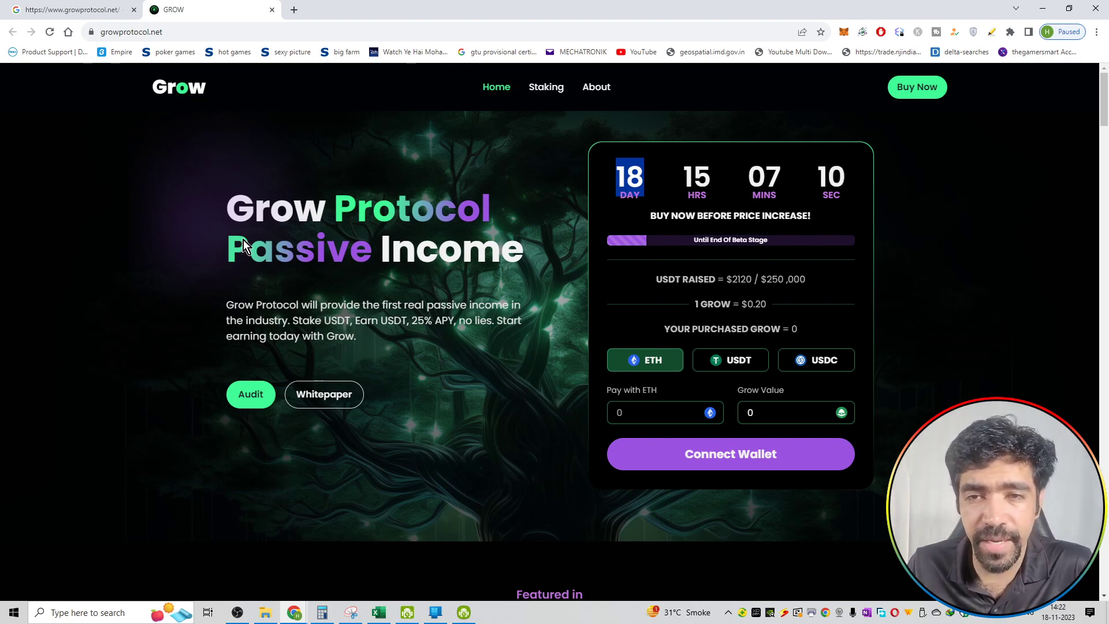
mouse_move(250, 394)
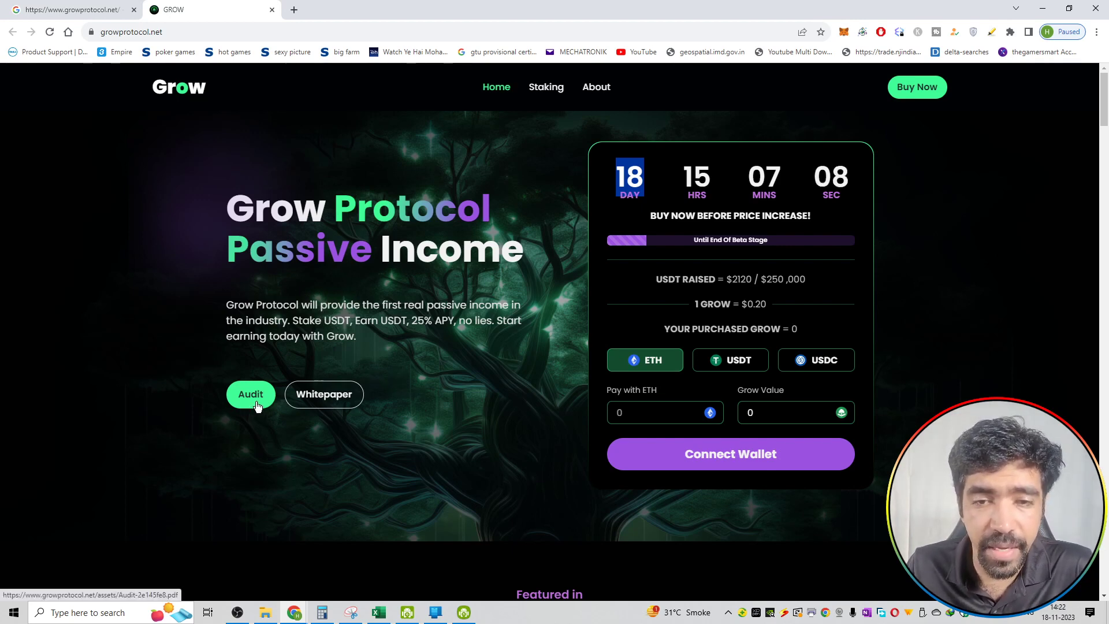
mouse_move(323, 394)
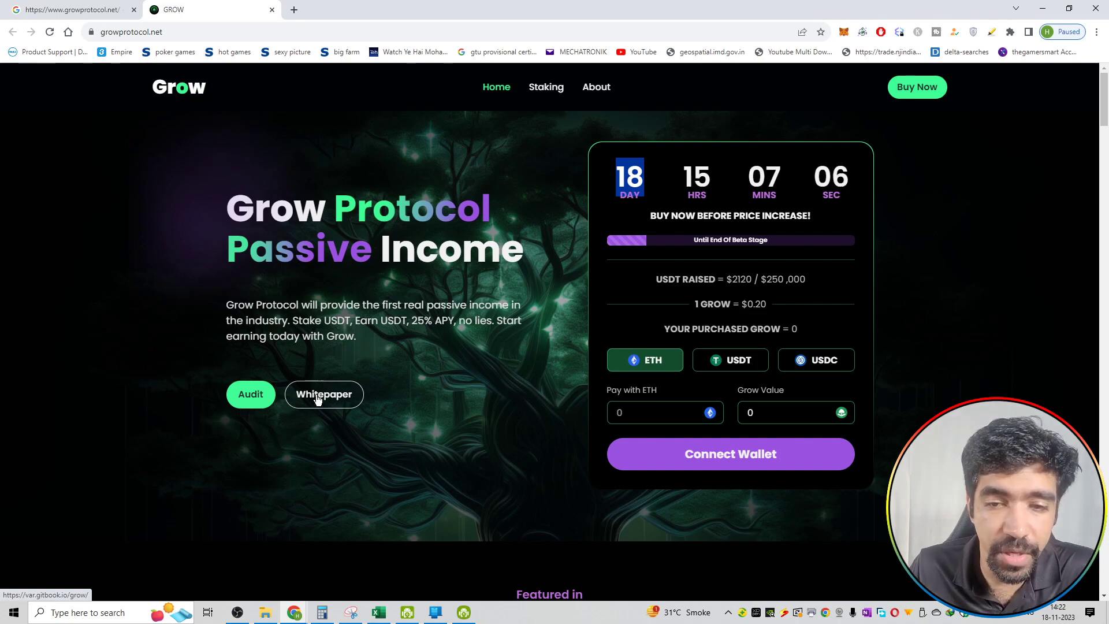
scroll("down", 3)
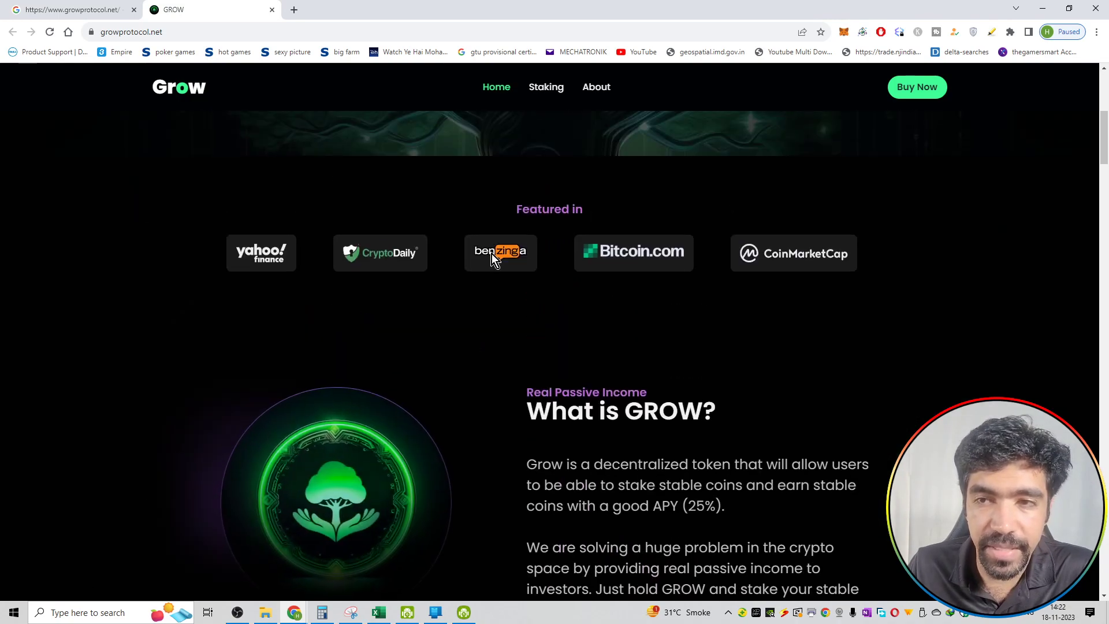
scroll("down", 3)
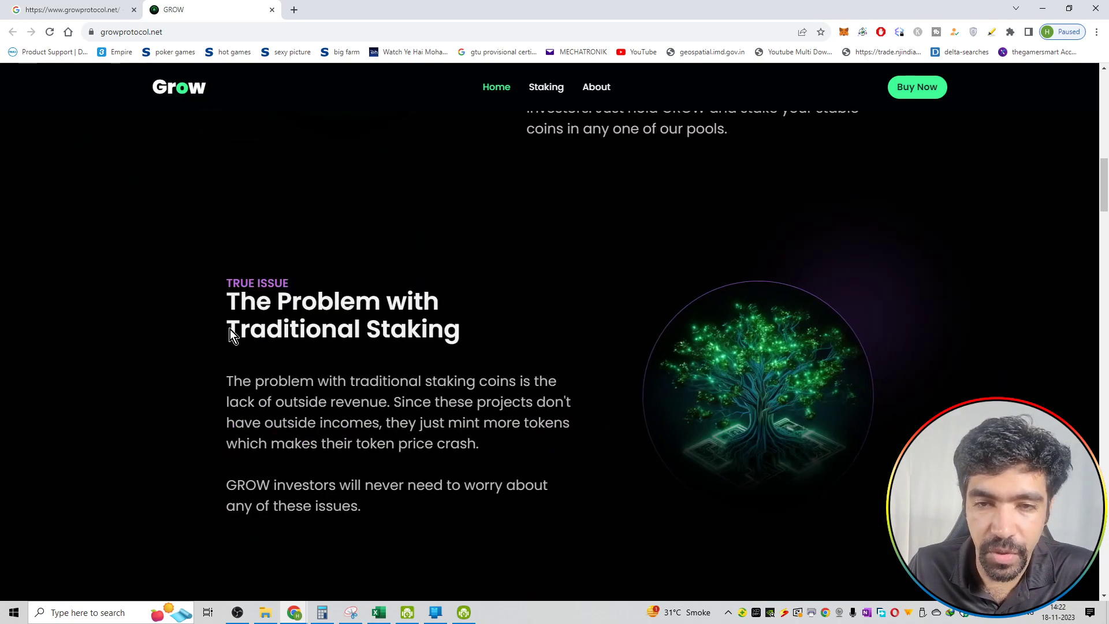
scroll("down", 3)
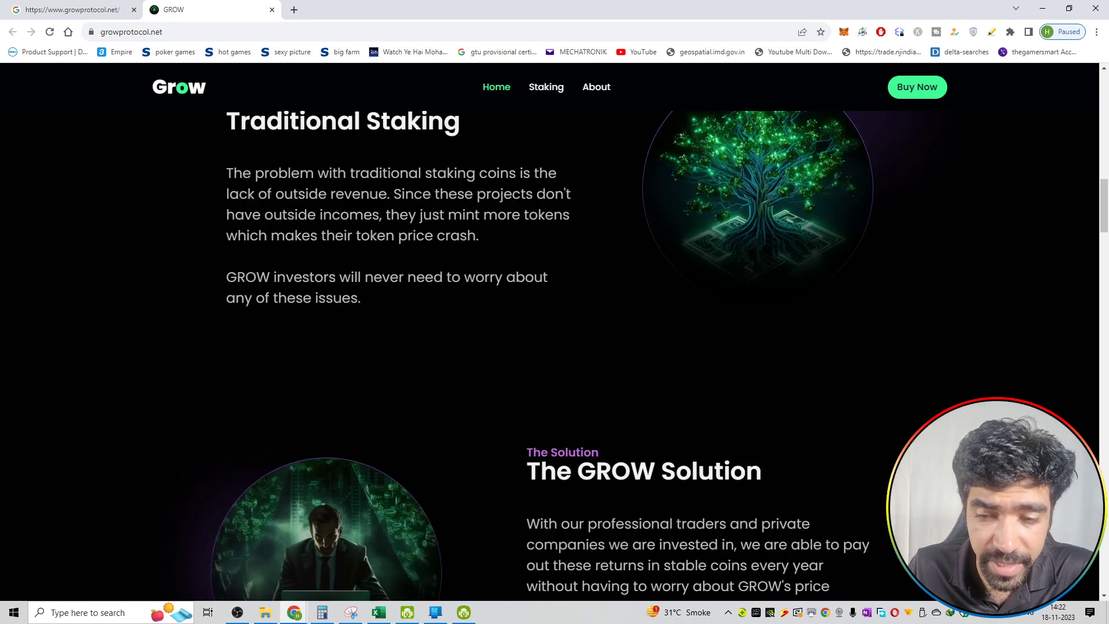
scroll("down", 3)
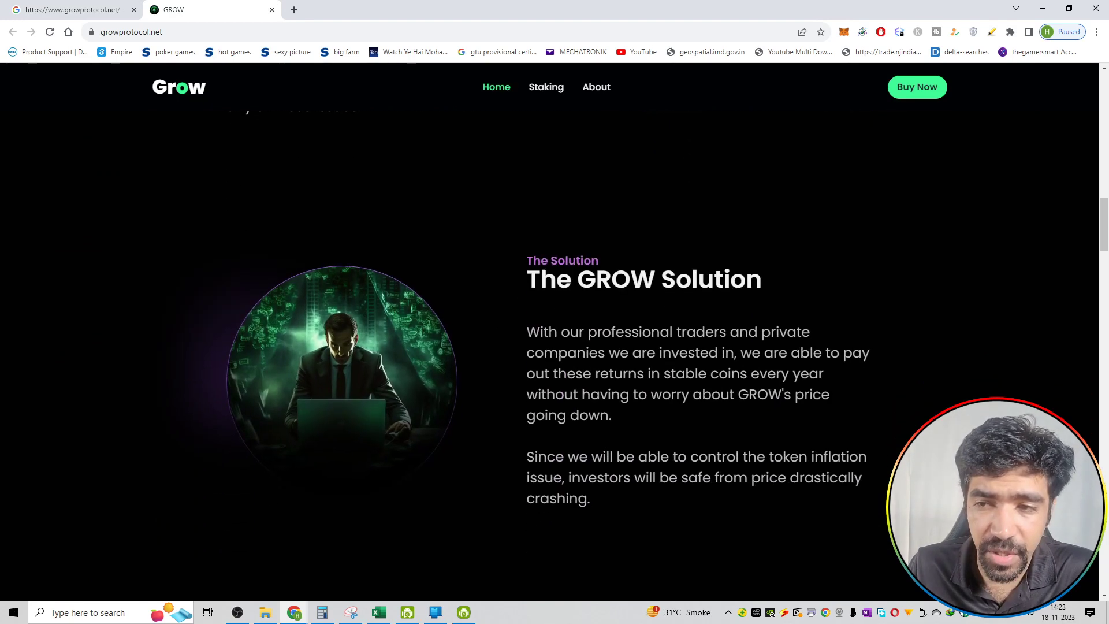
scroll("down", 3)
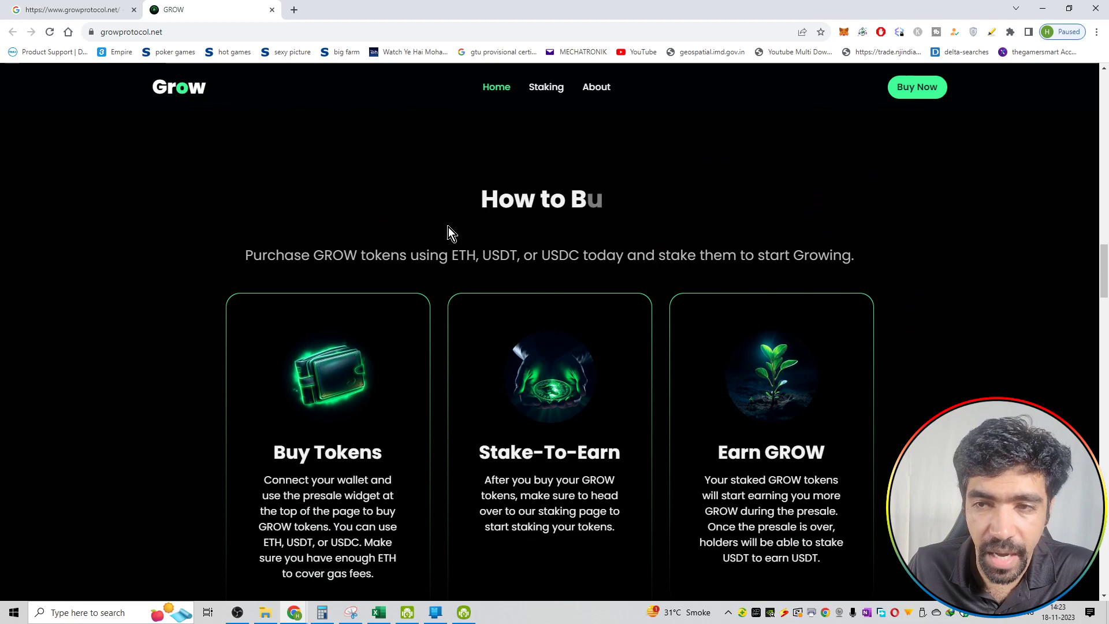
scroll("down", 3)
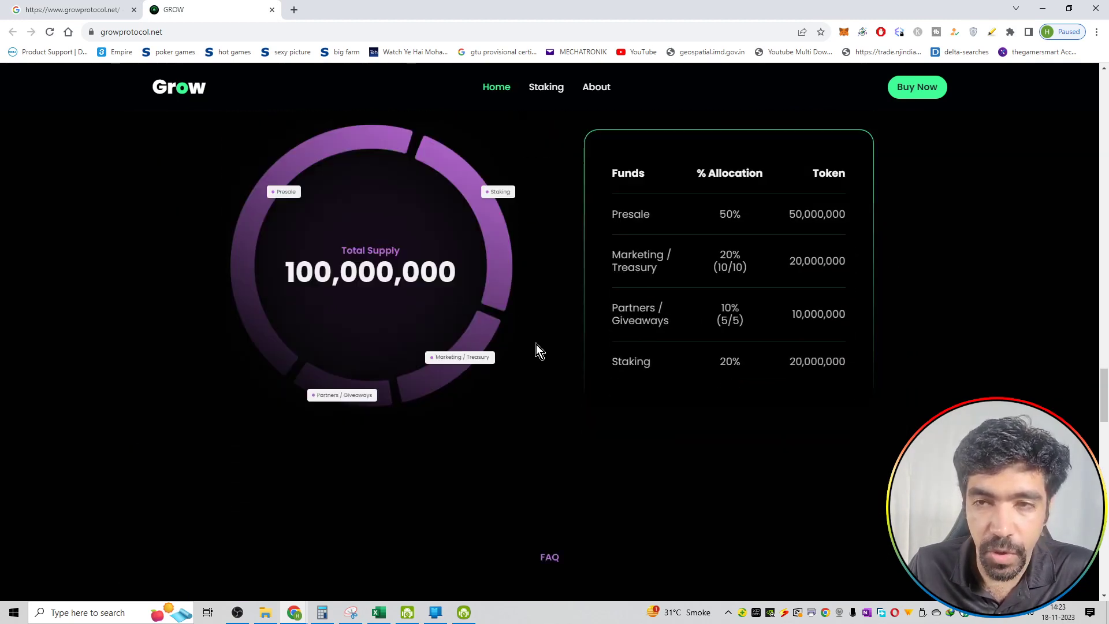
left_click(545, 86)
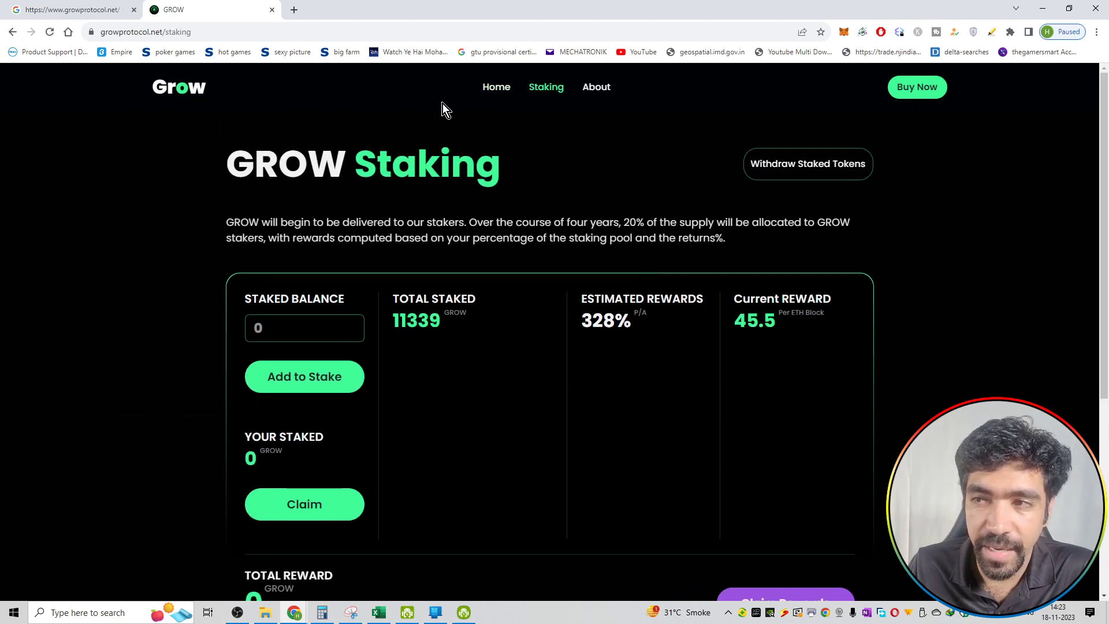
left_click(496, 87)
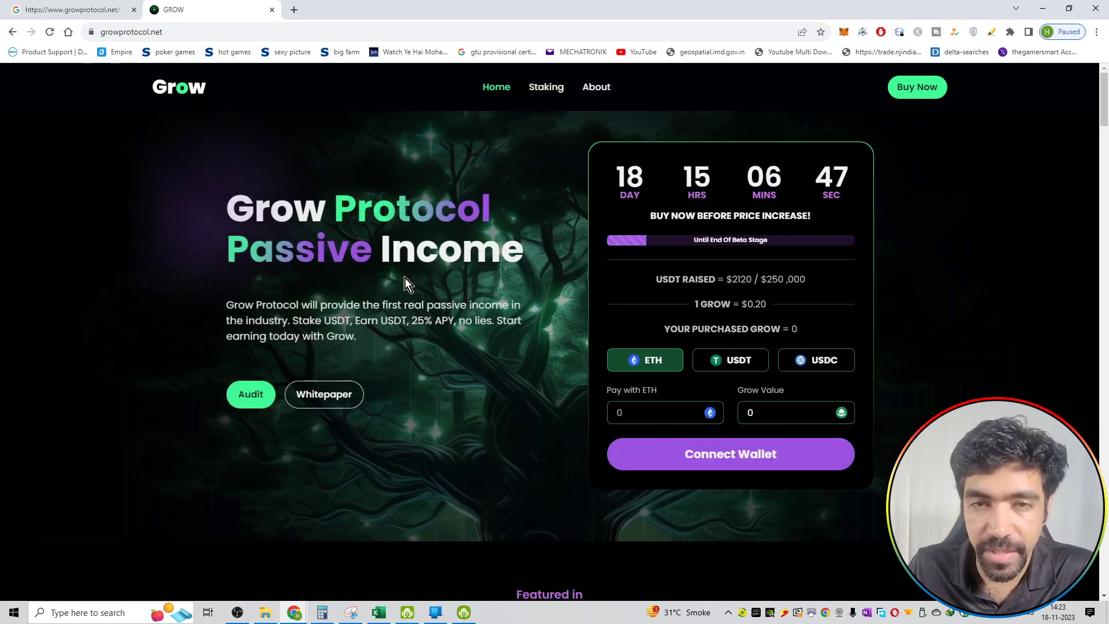